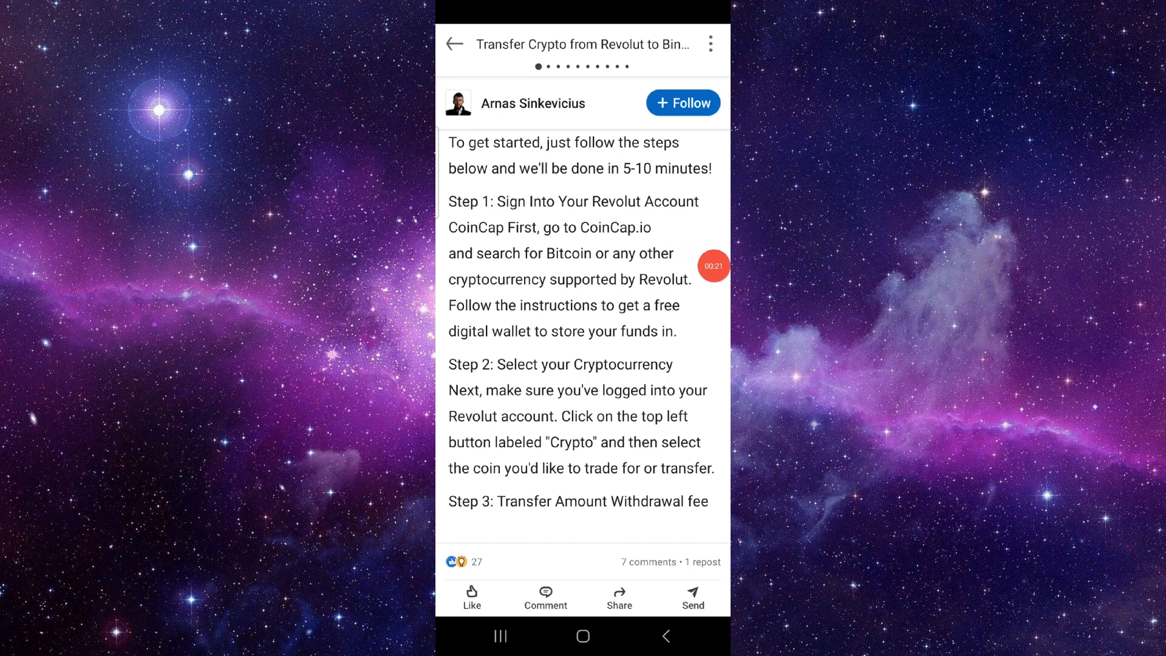
scroll(down, 3)
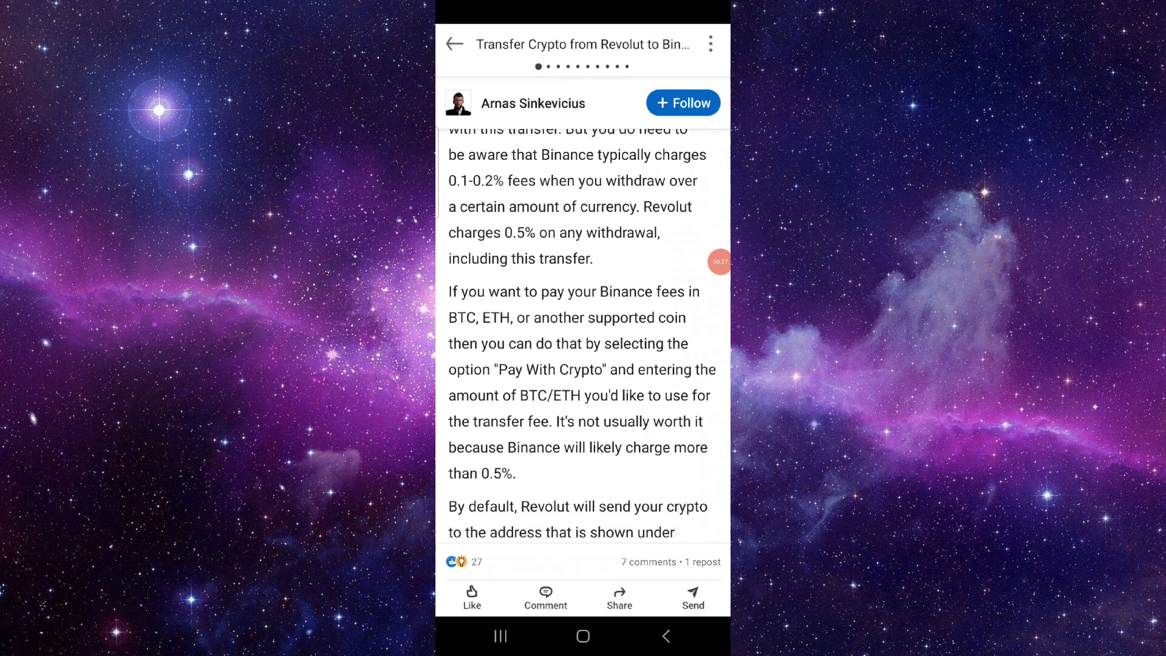
scroll(down, 3)
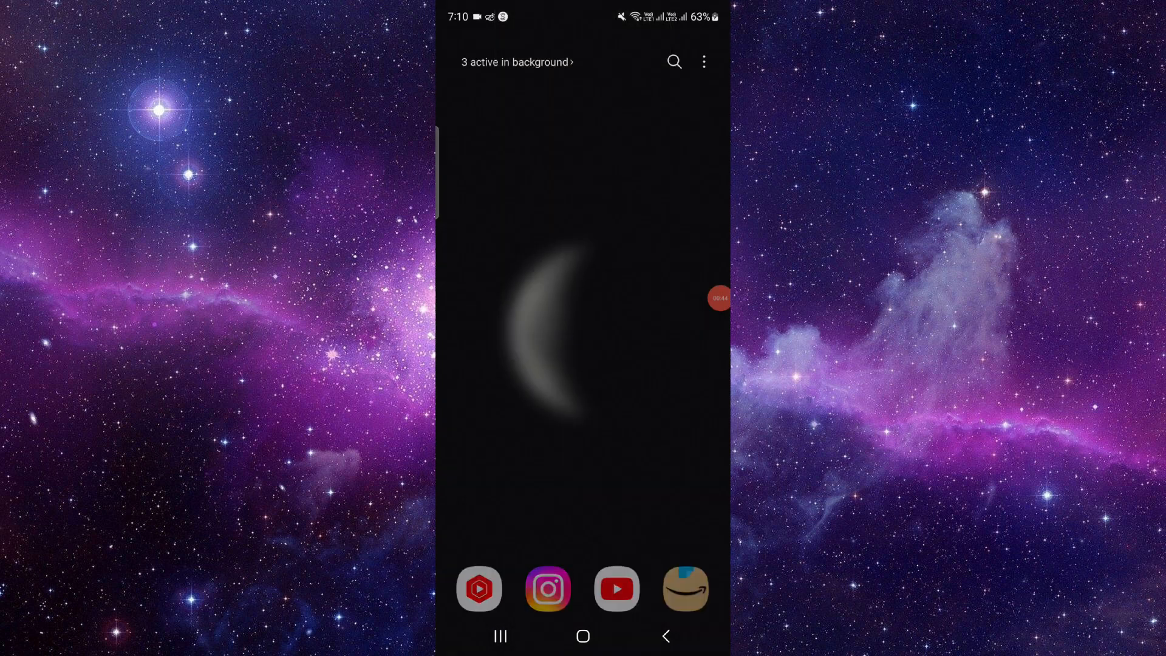
scroll(left, 3)
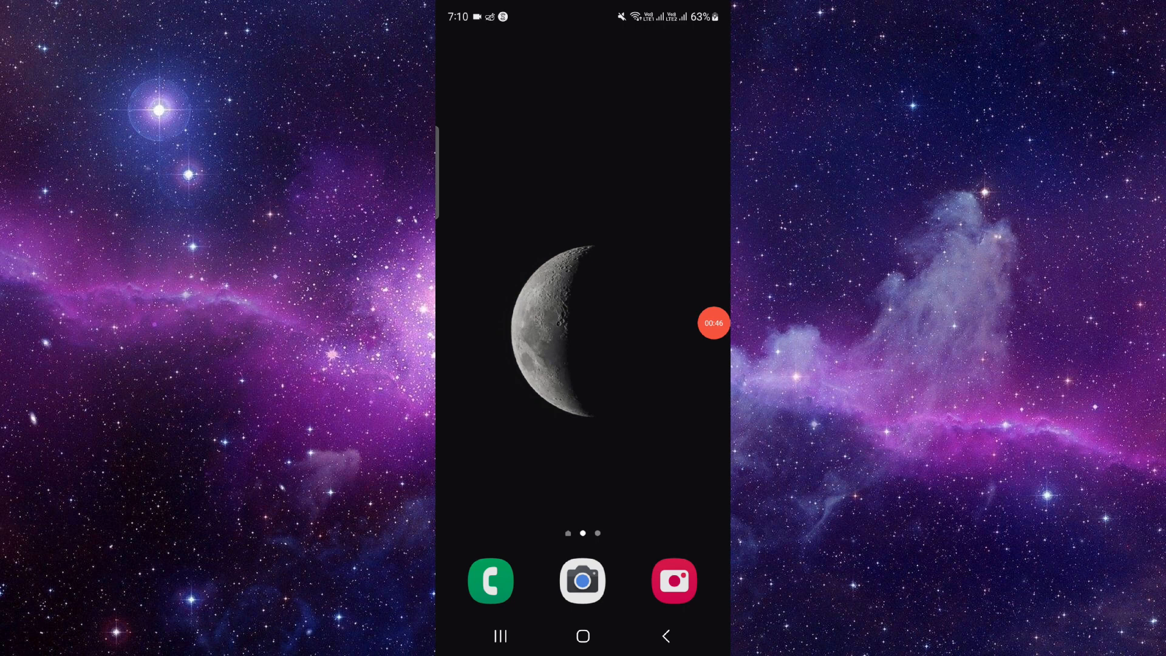